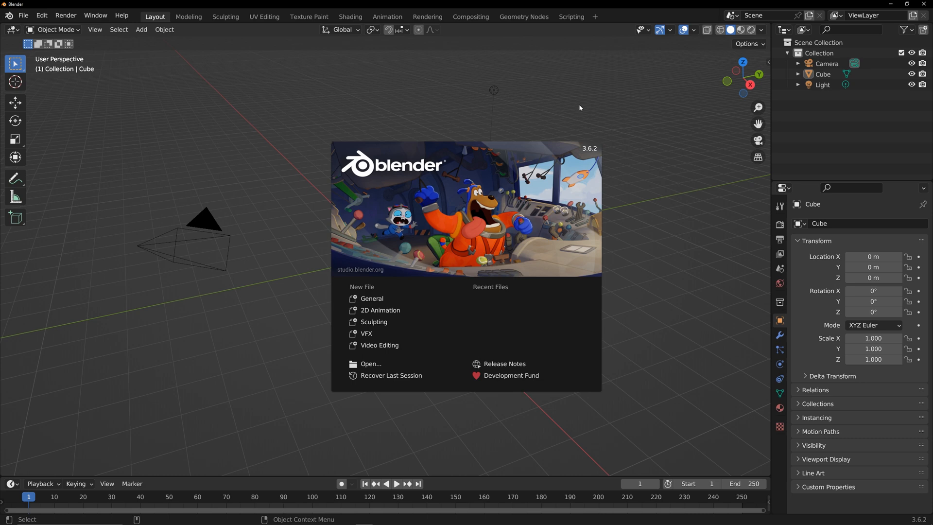
# - Dismiss the startup splash screen
pyautogui.click(371, 298)
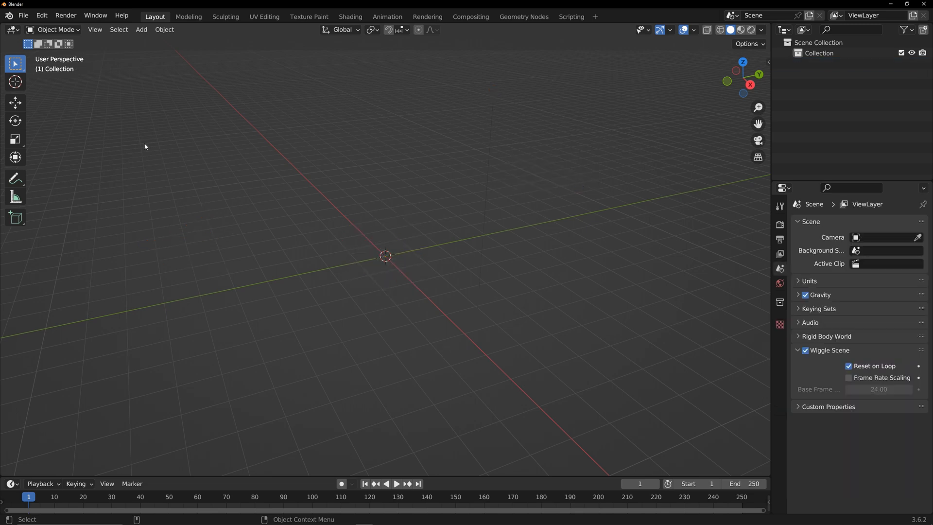
# - Append the Wave node group from rain.blend's NodeTree folder in the BlenderFiles bookmark
pyautogui.click(23, 15)
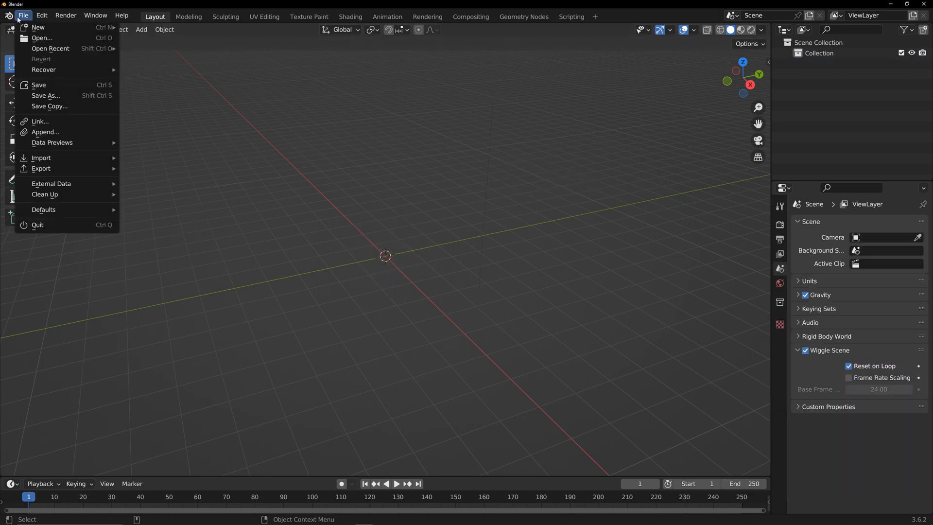
pyautogui.click(45, 132)
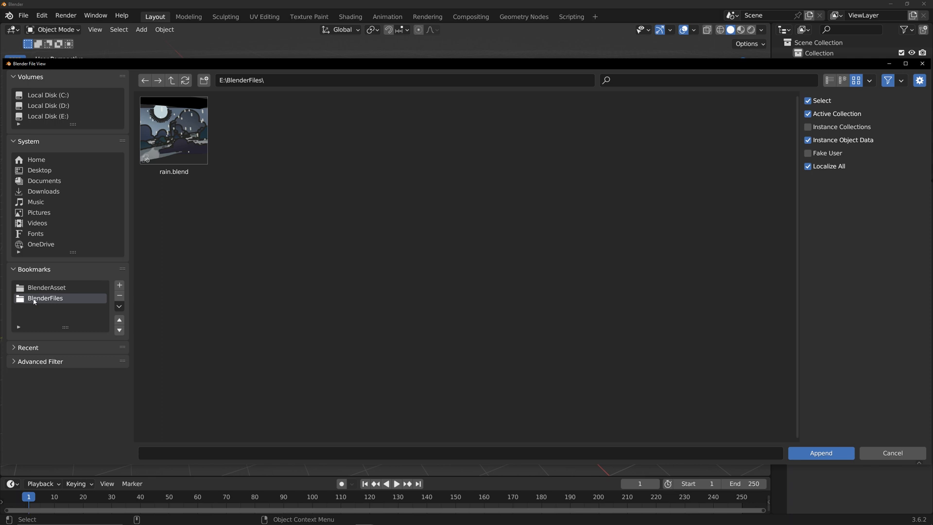
pyautogui.click(173, 130)
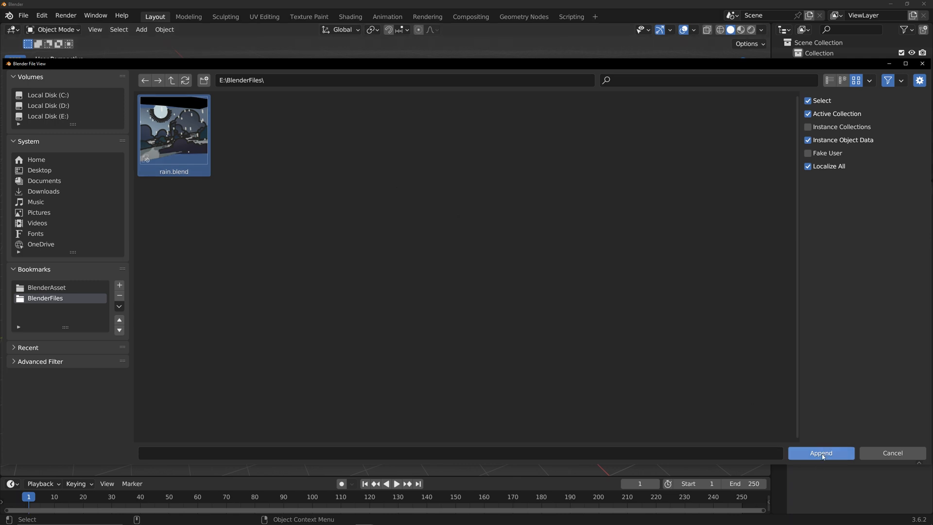
pyautogui.doubleClick(173, 128)
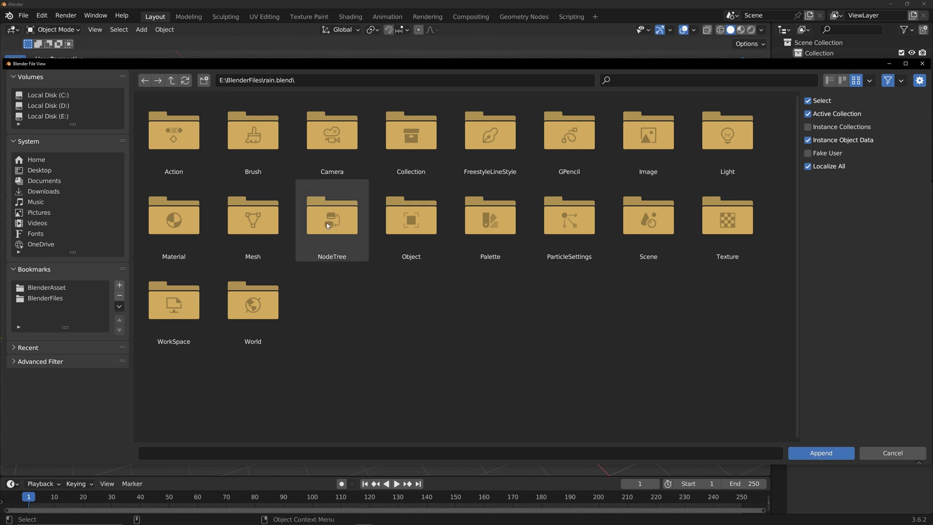
pyautogui.doubleClick(331, 220)
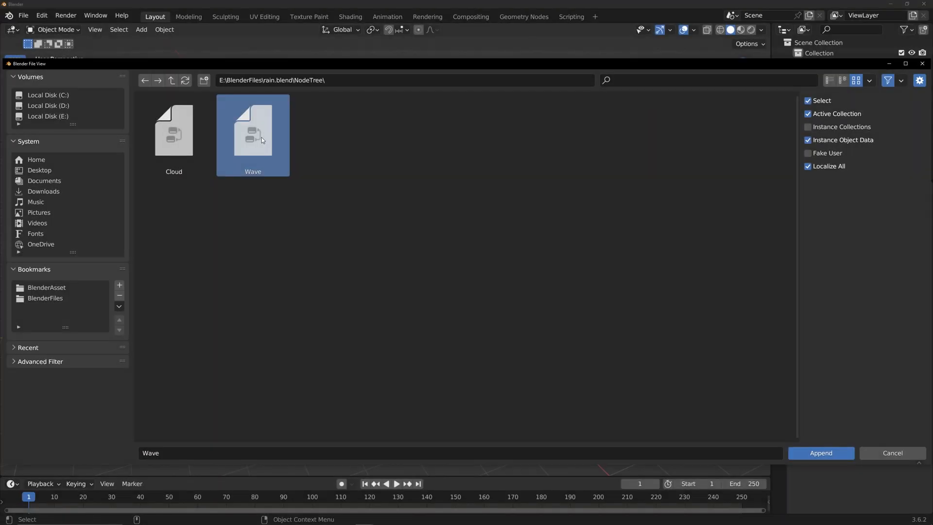
pyautogui.click(821, 453)
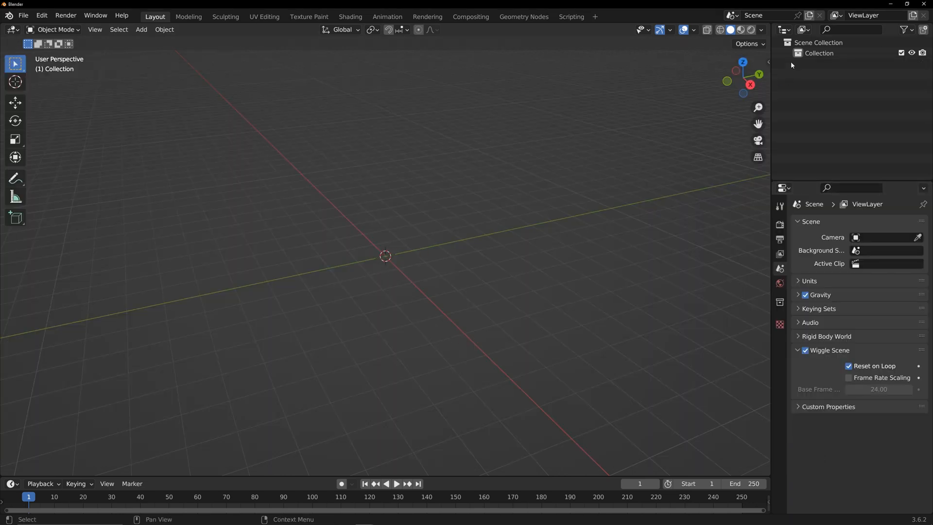
# - List Node Groups in the Outliner, then add a cube with a Wave Geometry Nodes modifier
pyautogui.click(801, 30)
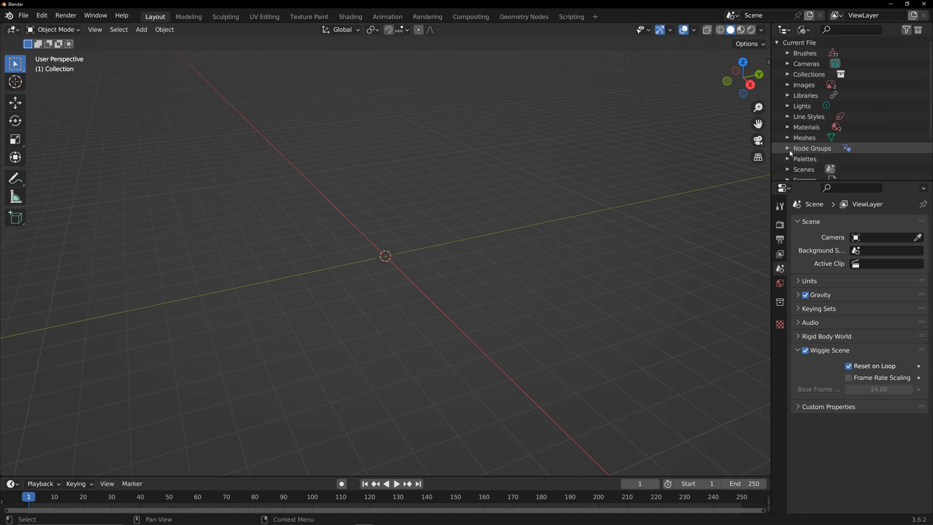
pyautogui.click(788, 148)
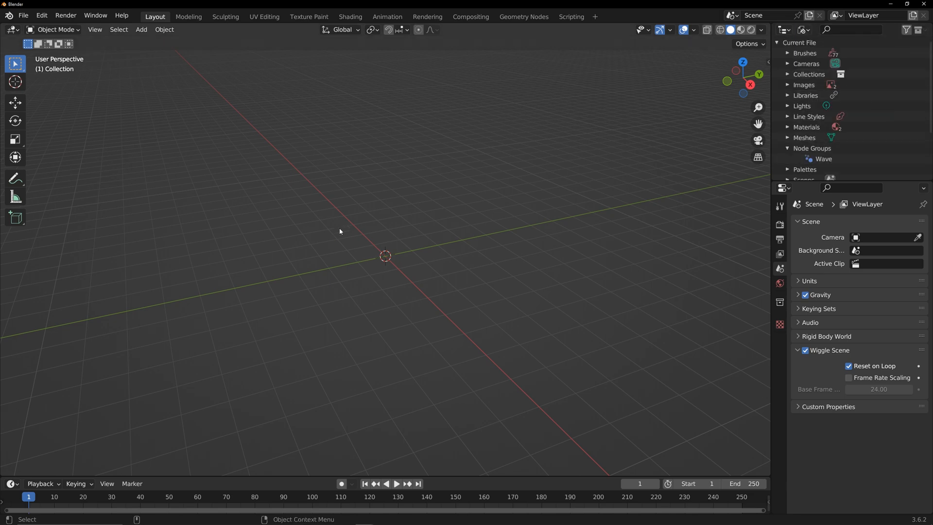
pyautogui.click(141, 30)
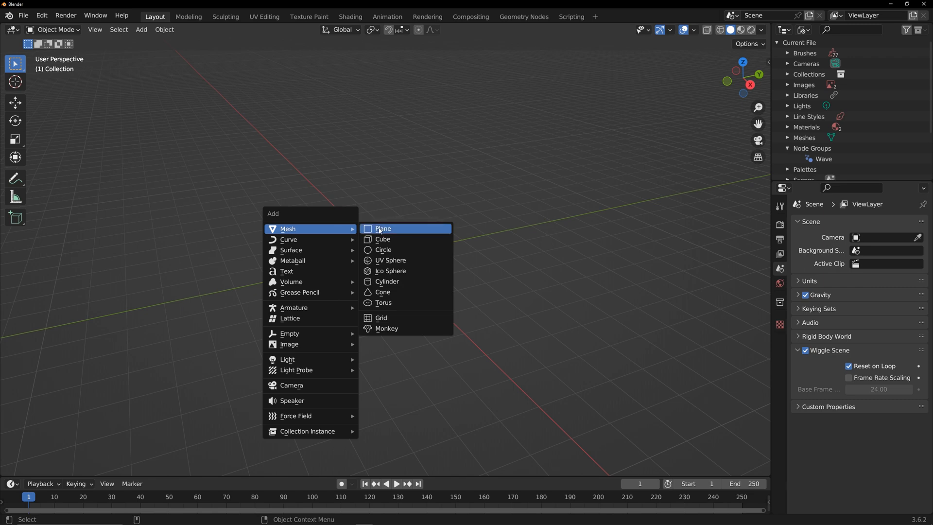
pyautogui.click(382, 238)
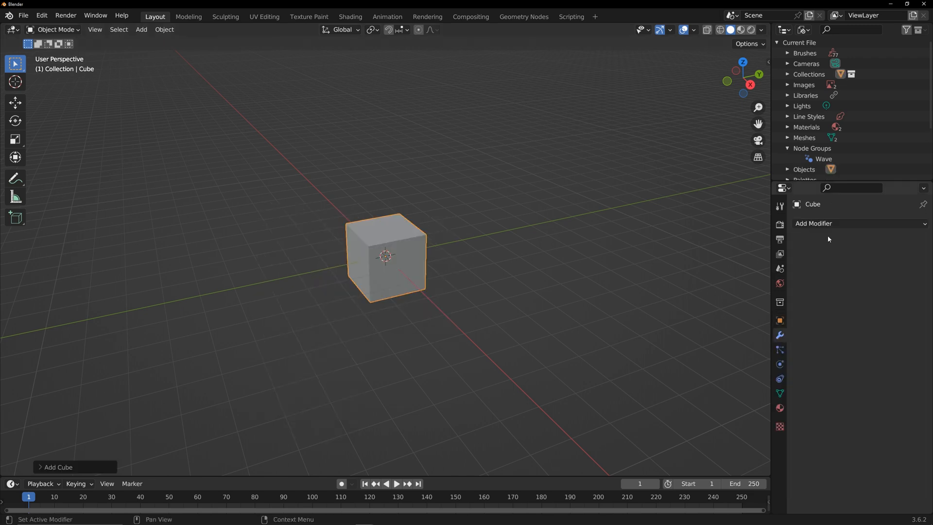
pyautogui.click(813, 223)
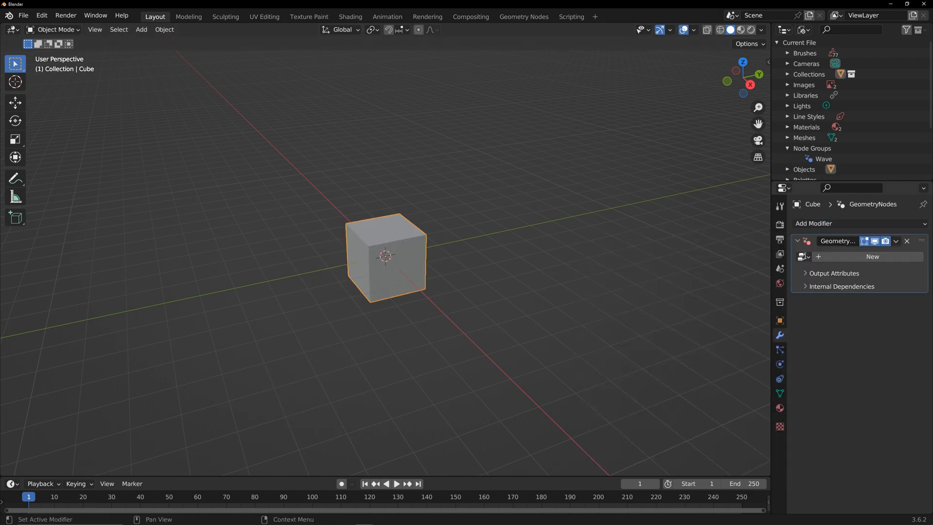
pyautogui.click(872, 257)
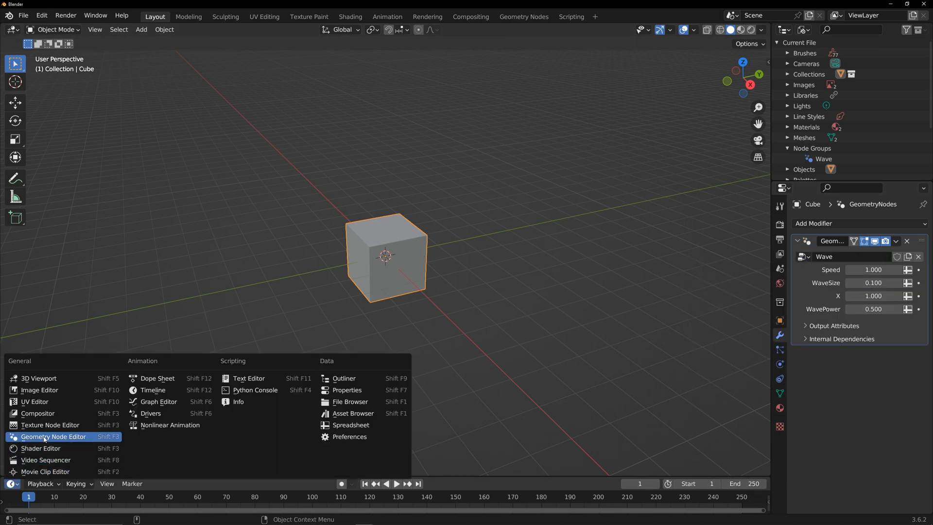
# - Switch the bottom timeline area to a Geometry Node Editor
pyautogui.click(53, 436)
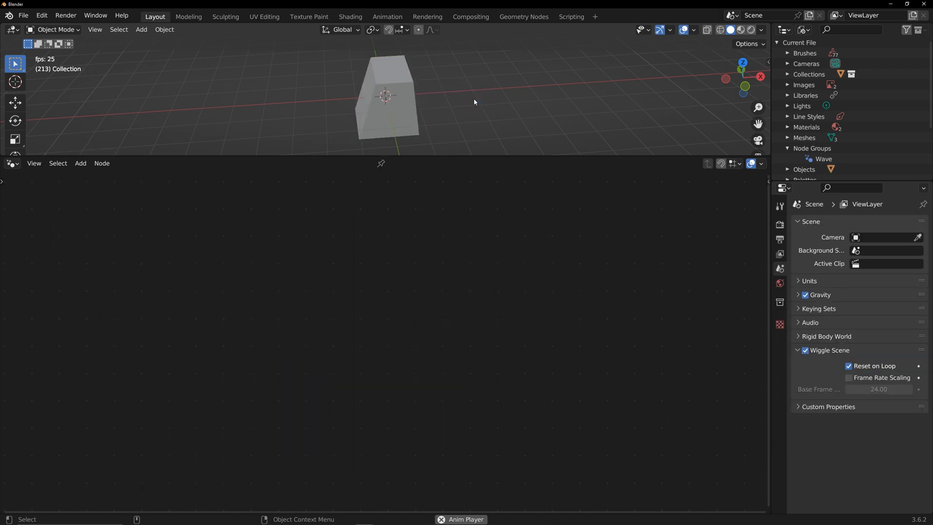
# - Select the cube to display its Wave node tree
pyautogui.click(387, 95)
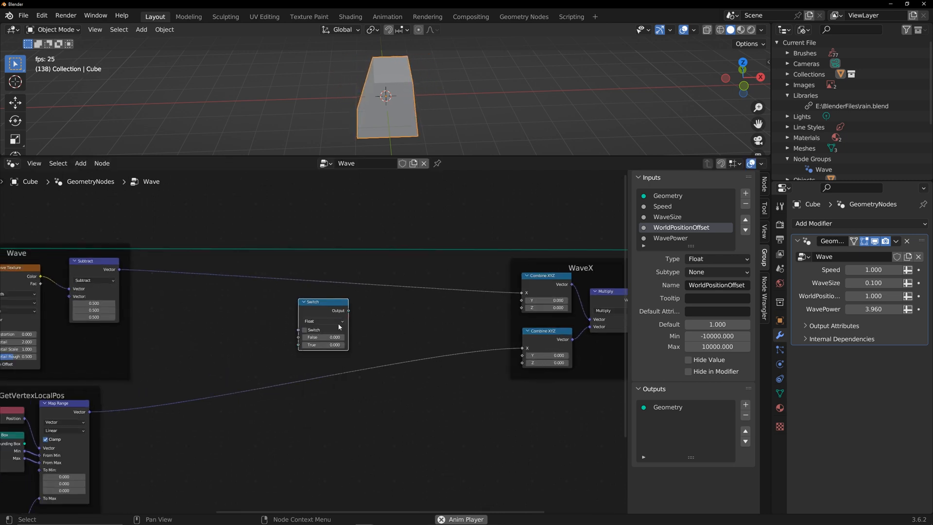
# - Connect both float Switch nodes' Switch sockets to one new Boolean group input
pyautogui.doubleClick(323, 345)
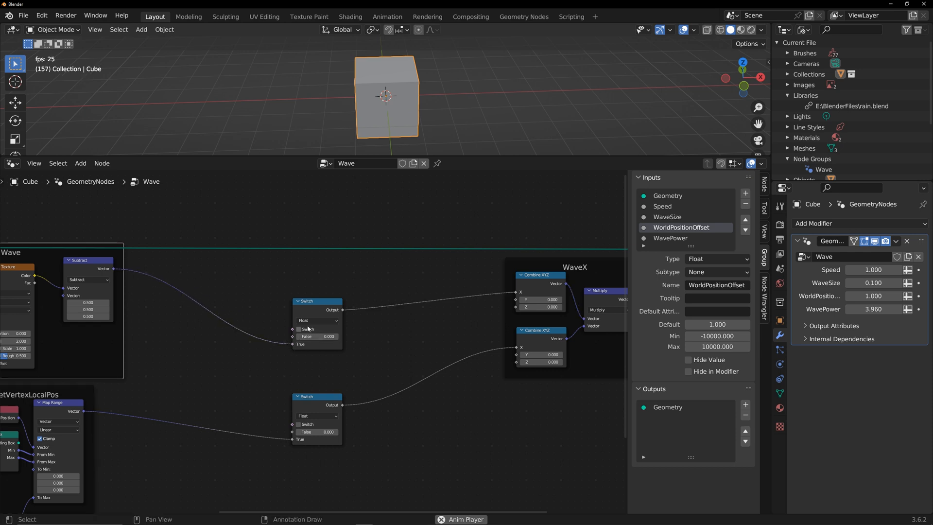
pyautogui.click(298, 329)
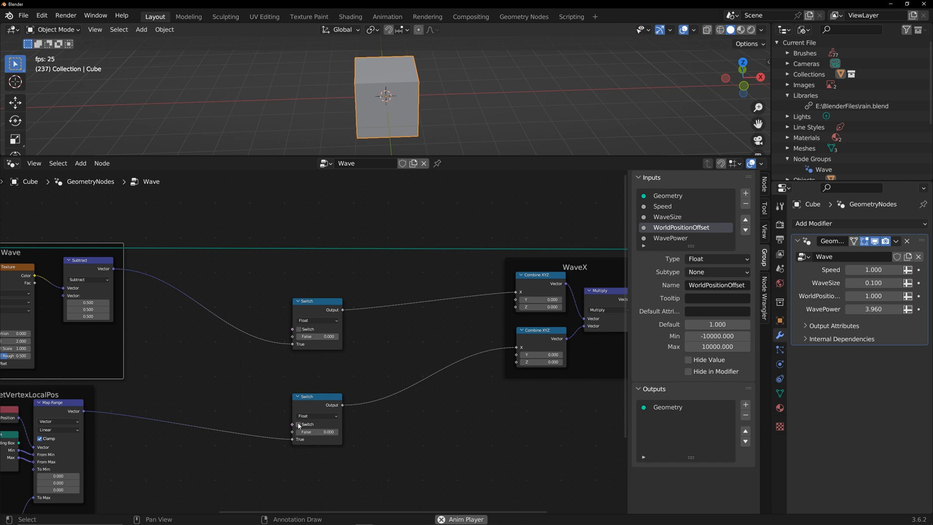
pyautogui.click(298, 329)
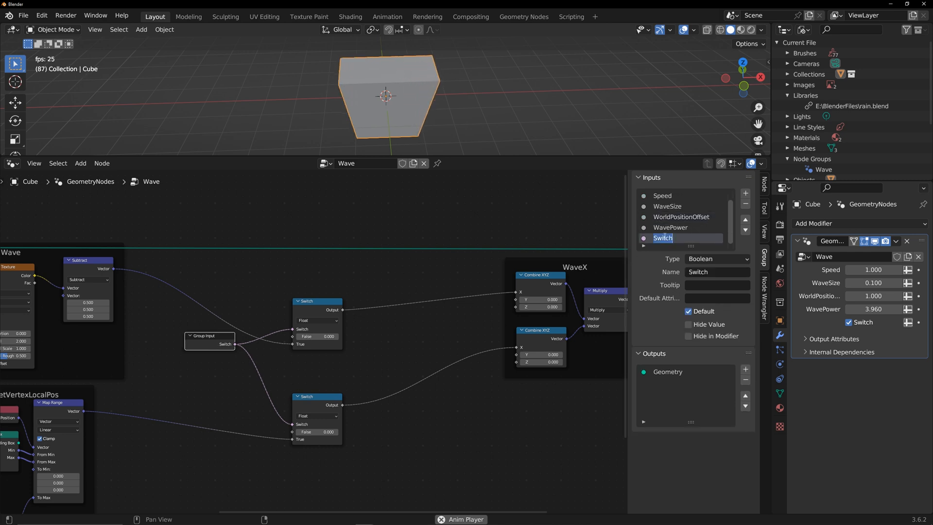
# - Name the Boolean input WaveX and untick it on the modifier
pyautogui.write('WaveX')
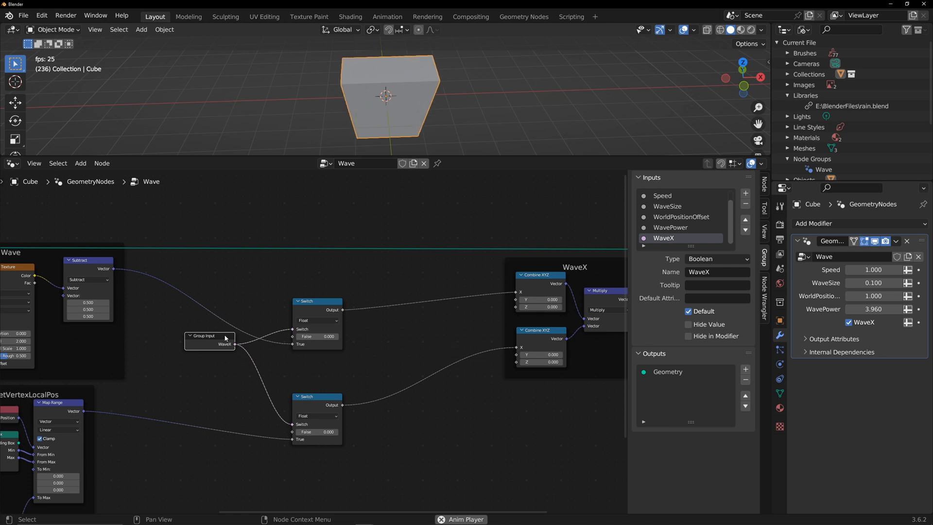
pyautogui.click(849, 321)
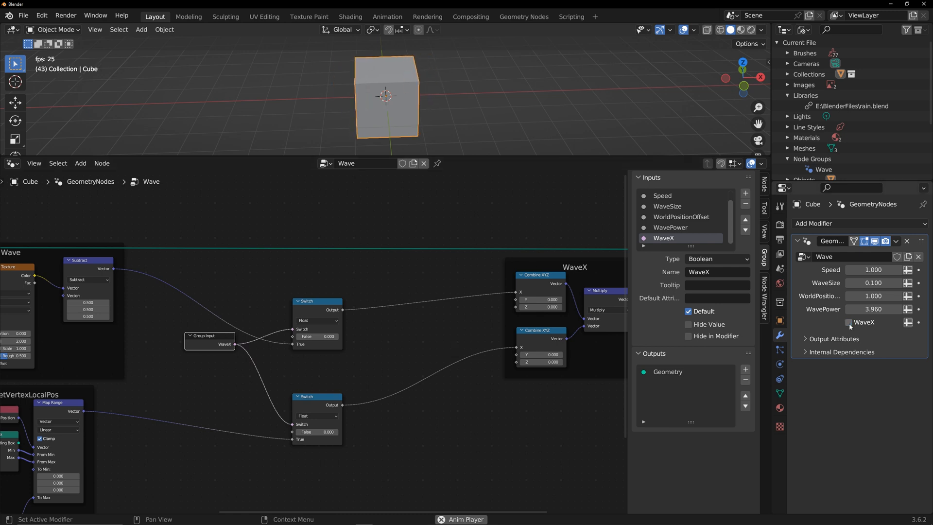
pyautogui.click(848, 321)
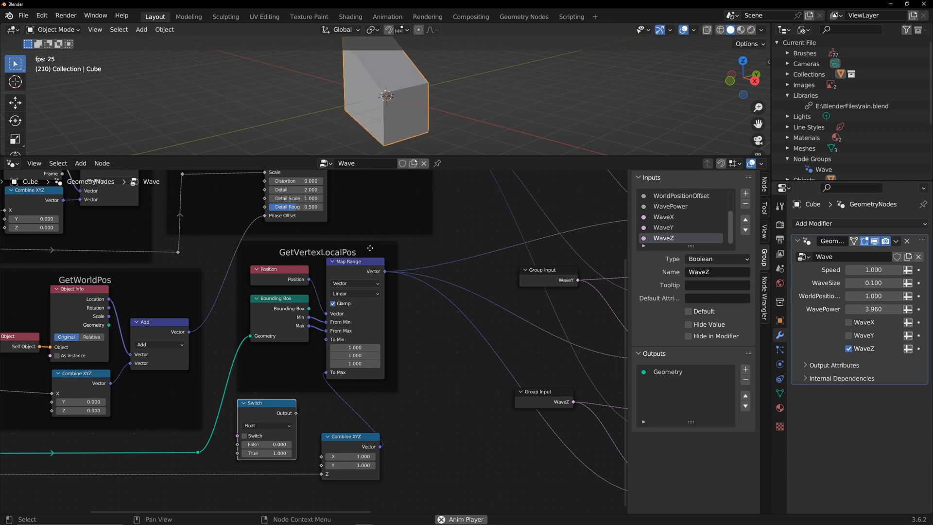
pyautogui.write('co')
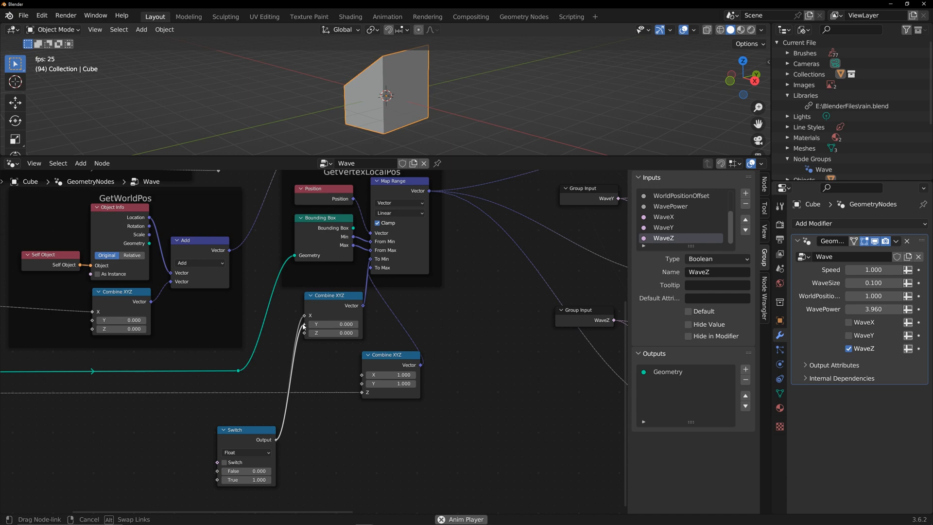
# - Wire a new Switch into the Combine XYZ nodes and expose its toggle as GroundIsEnable
pyautogui.click(224, 462)
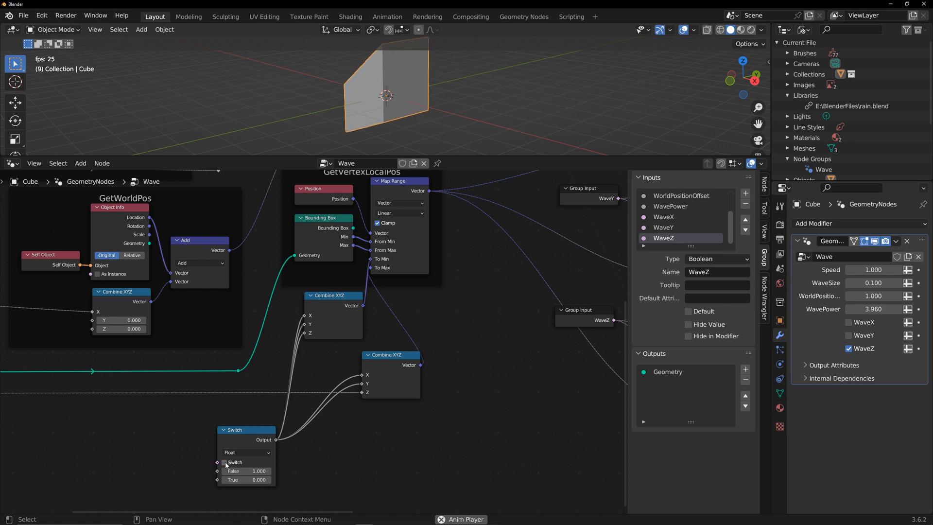
pyautogui.click(223, 462)
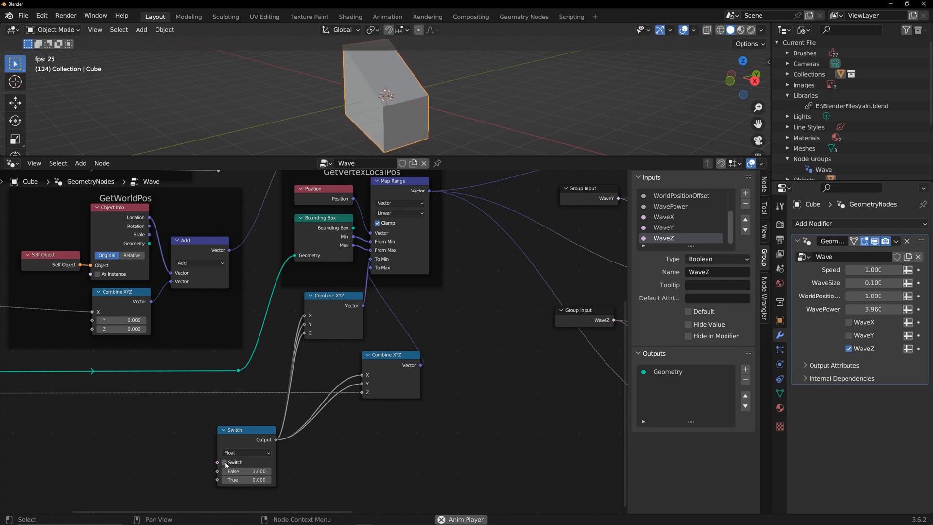
pyautogui.write('in')
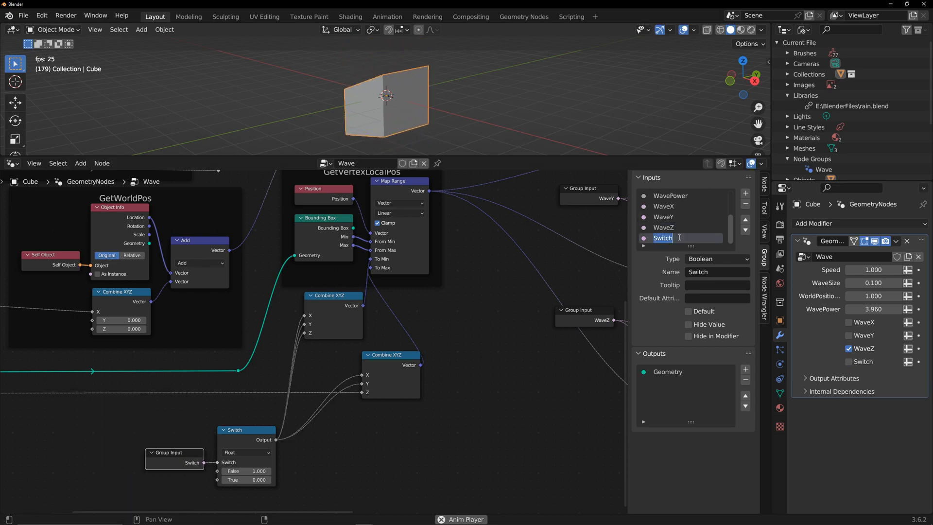
pyautogui.write('GroundIsAble')
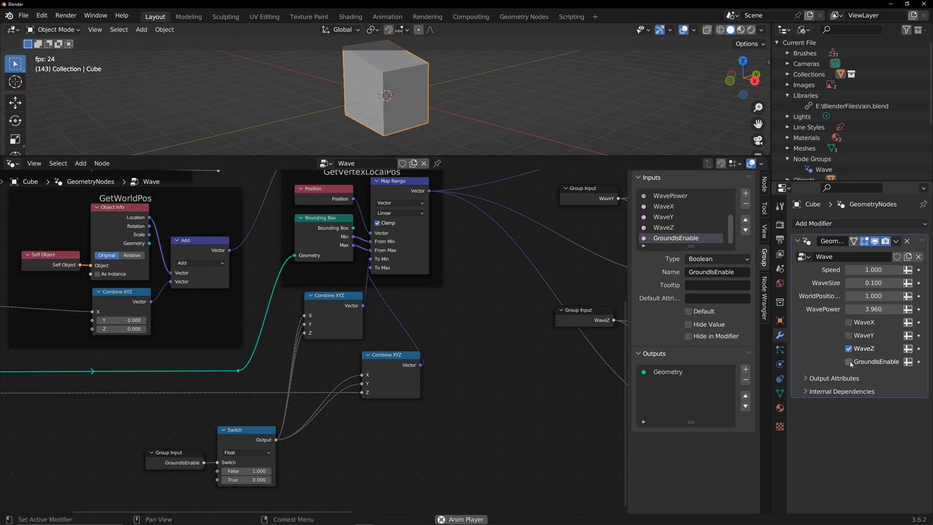
# - Toggle GroundIsEnable on and back off, then disable the Z wave on the modifier
pyautogui.click(848, 361)
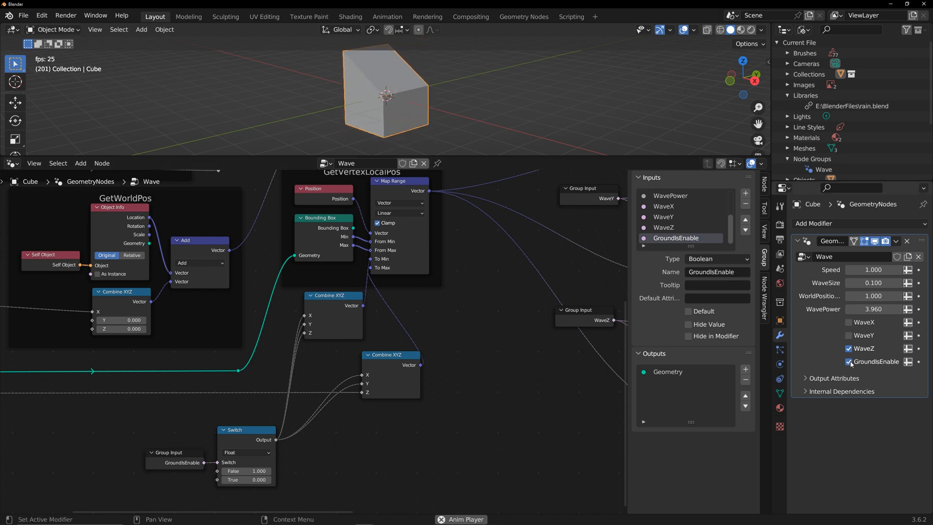
pyautogui.click(850, 361)
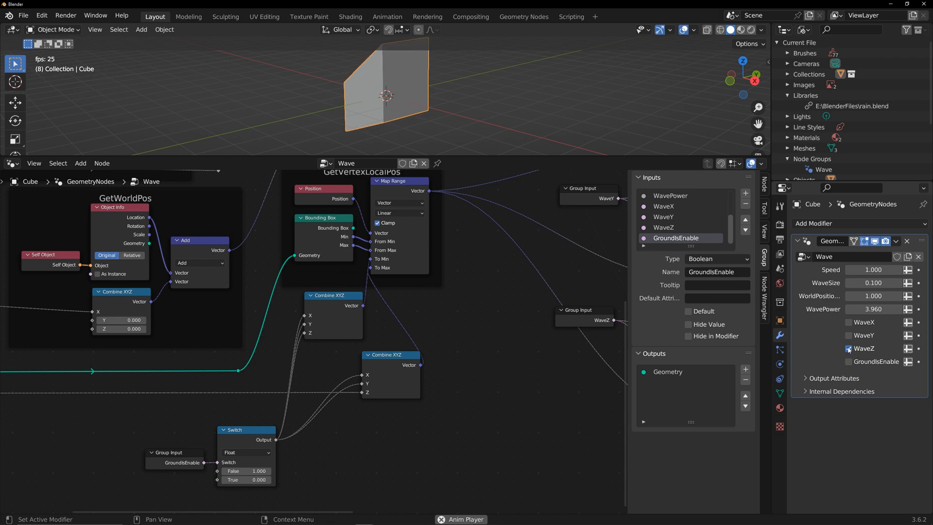
pyautogui.click(848, 323)
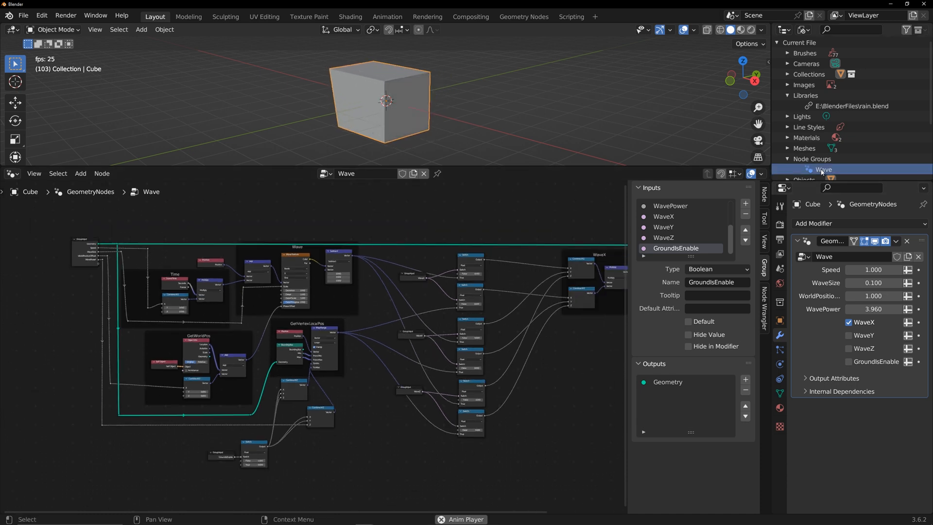
# - Mark the Wave node group as an asset from the Outliner
pyautogui.rightClick(821, 169)
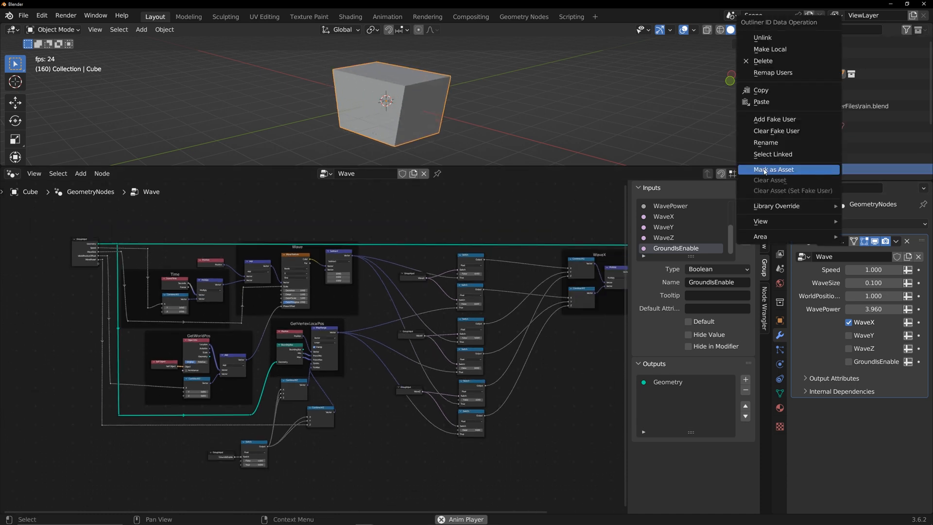
pyautogui.click(772, 169)
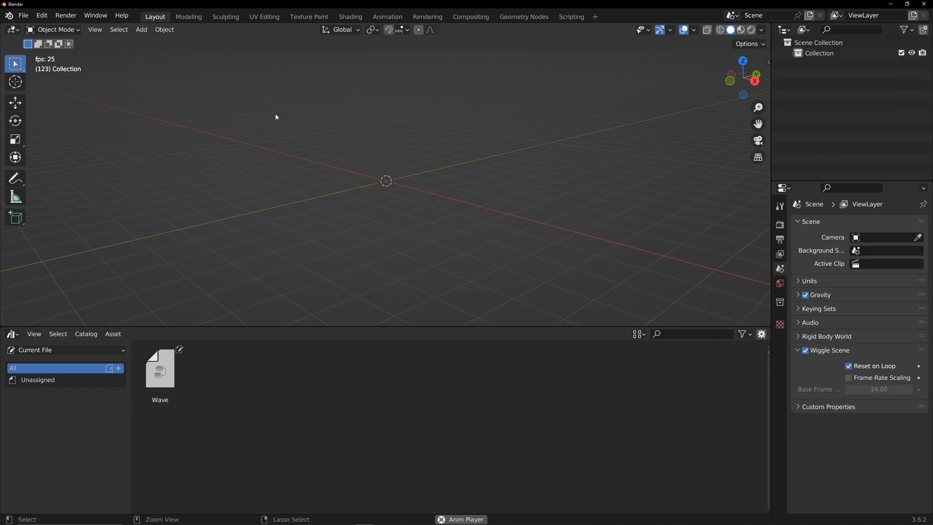
# - Save as GeometryNode.blend inside a newly created E:\BlenderAsset\GrometryNodeTools folder
pyautogui.click(23, 15)
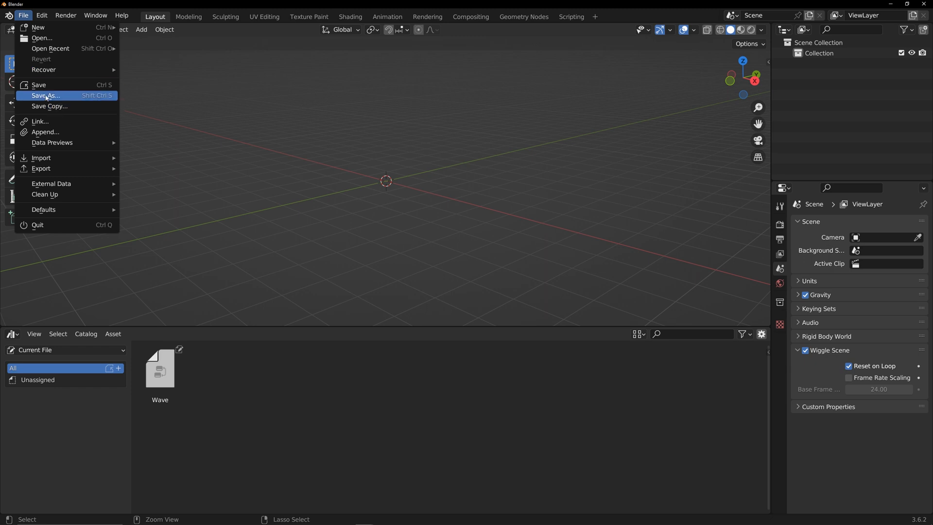
pyautogui.click(45, 96)
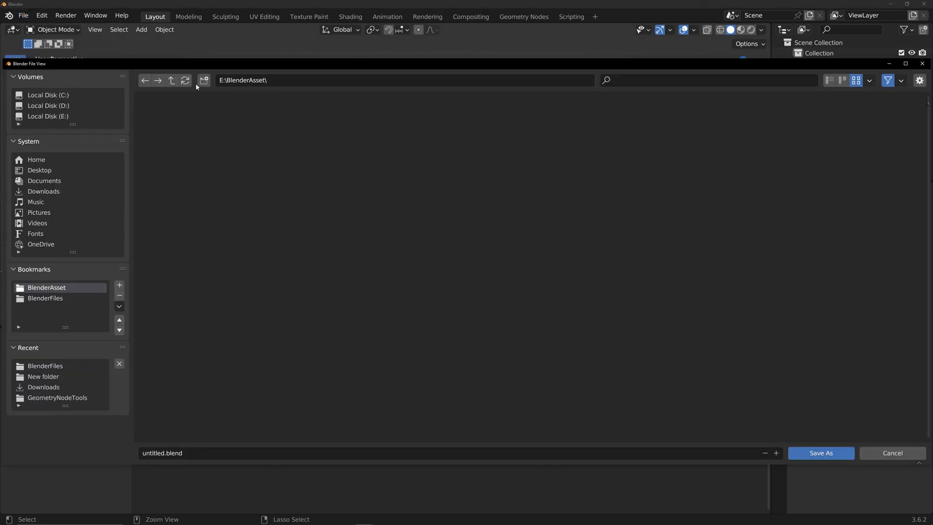
pyautogui.click(204, 80)
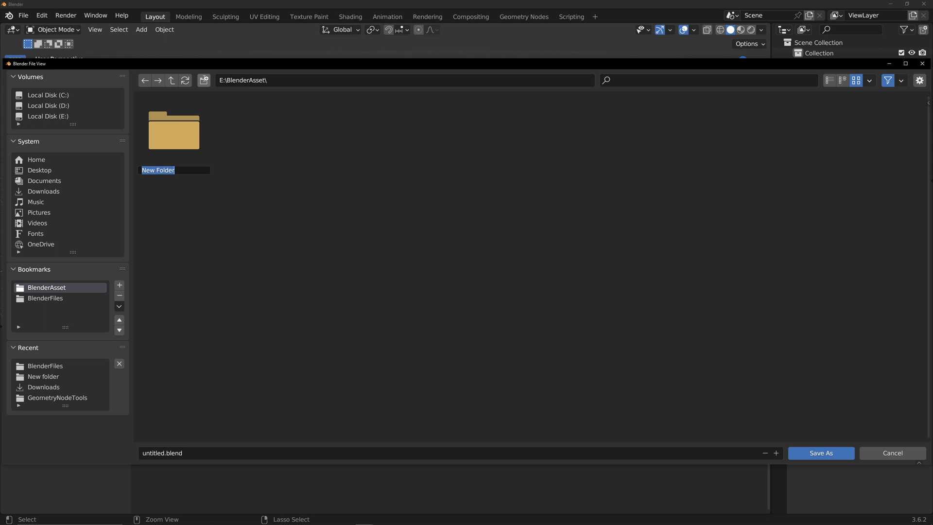
pyautogui.write('GrometryNodeTools')
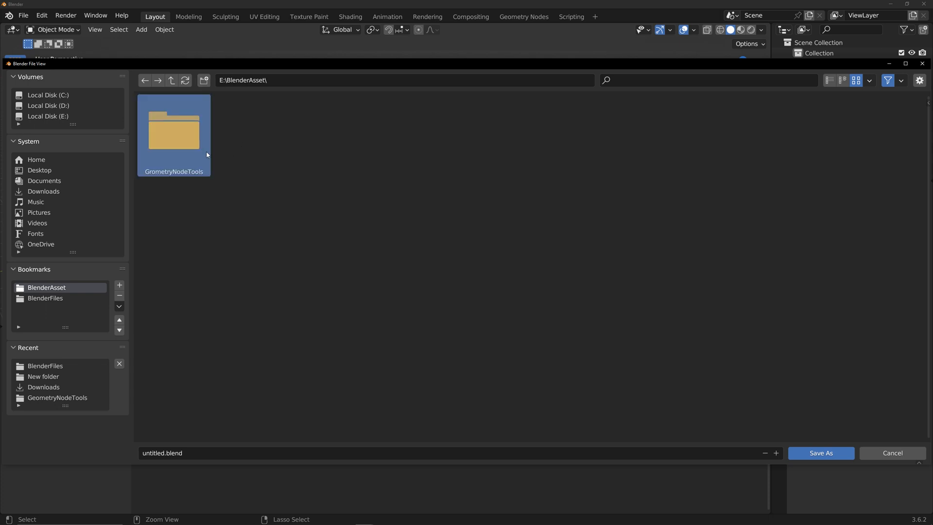
pyautogui.doubleClick(174, 128)
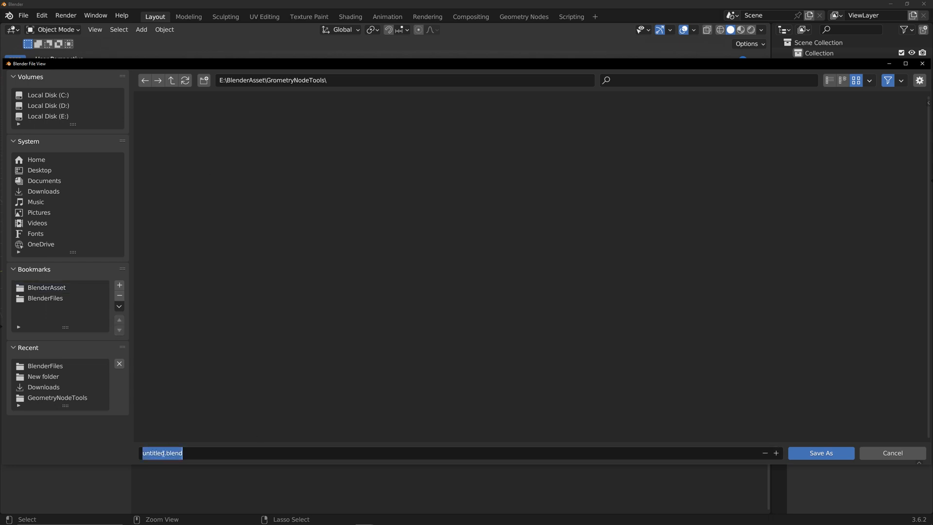
pyautogui.write('GeometryNode')
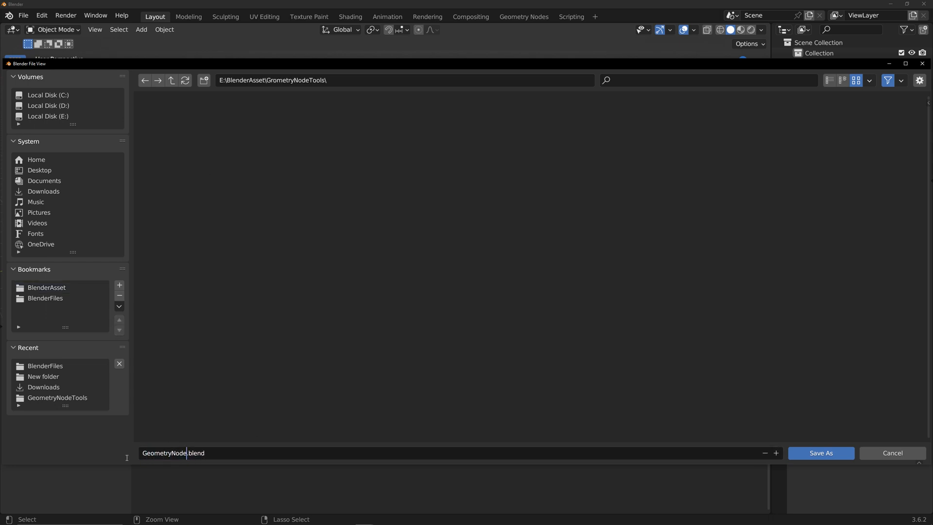
pyautogui.click(820, 452)
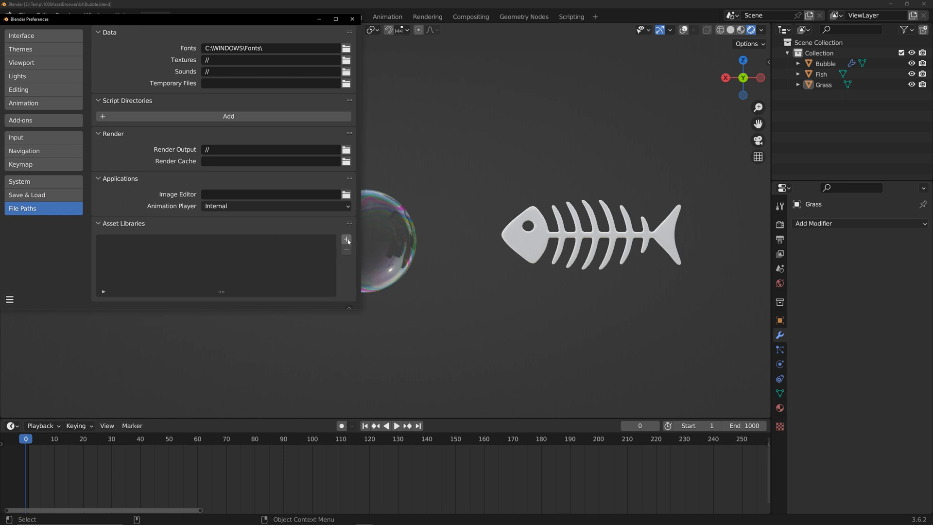
# - Add the BlenderAsset/GrometryNodeTools folder as a new asset library
pyautogui.click(347, 239)
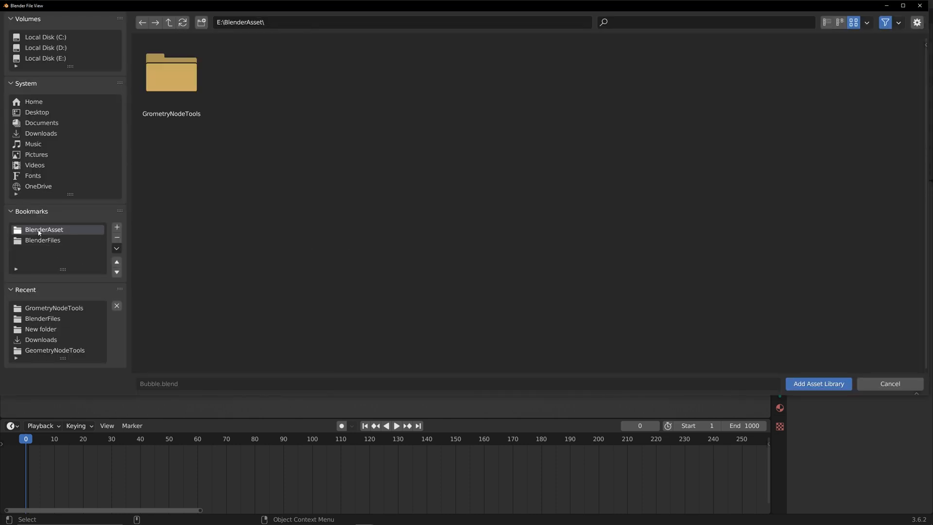
pyautogui.click(170, 74)
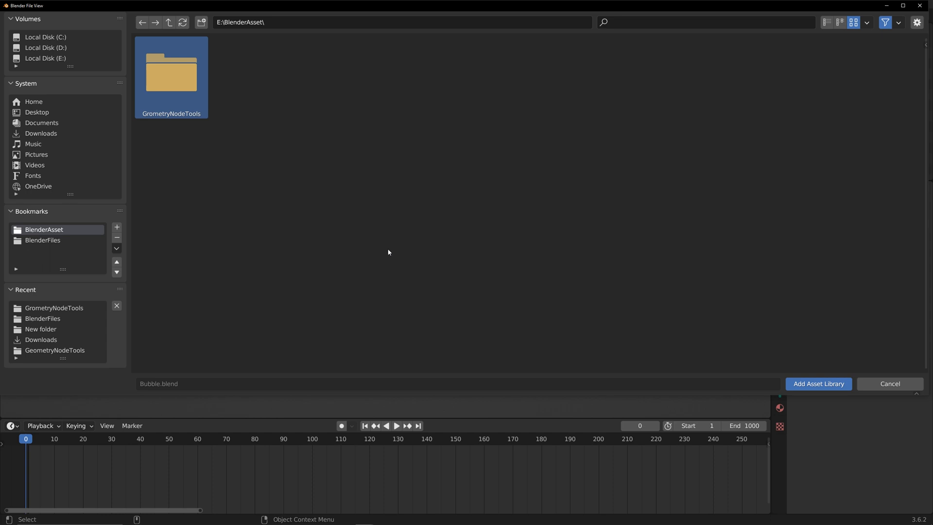
pyautogui.click(818, 384)
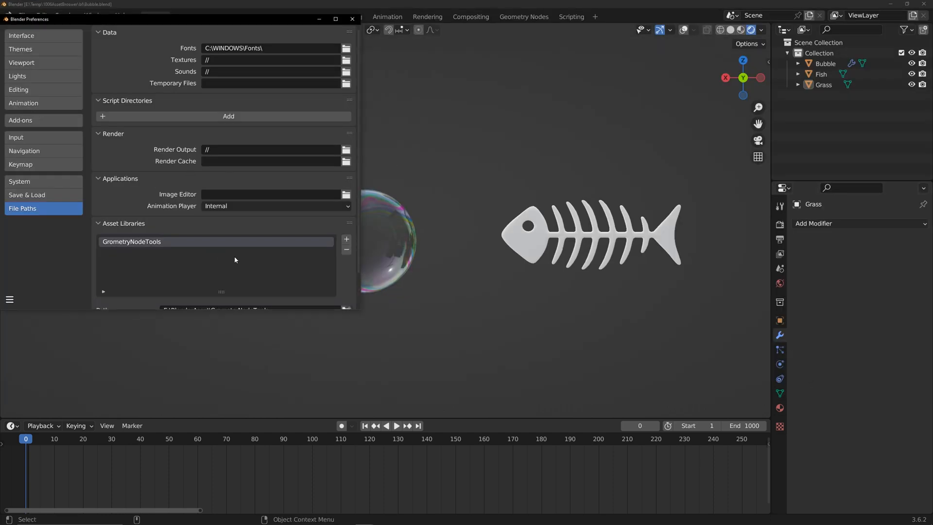
# - Set the library's import method to Link and close Preferences
pyautogui.scroll(-3)
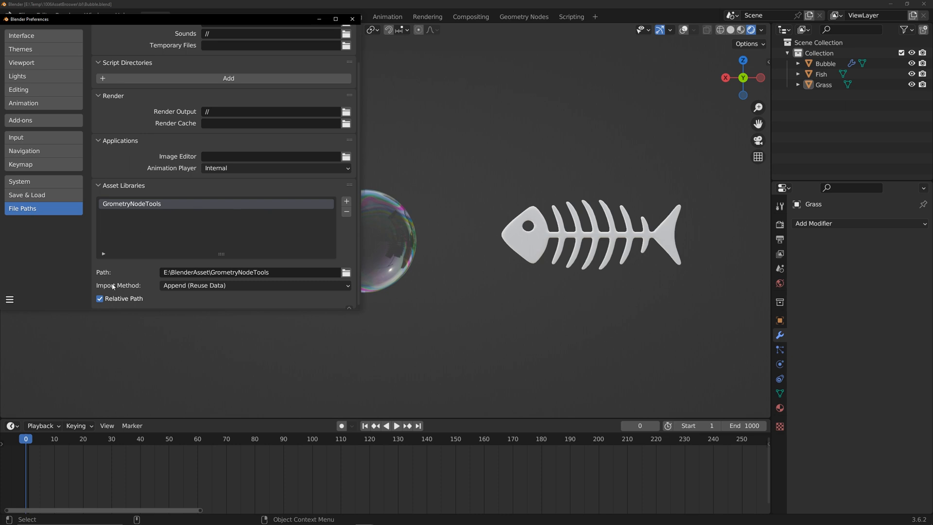
pyautogui.click(254, 285)
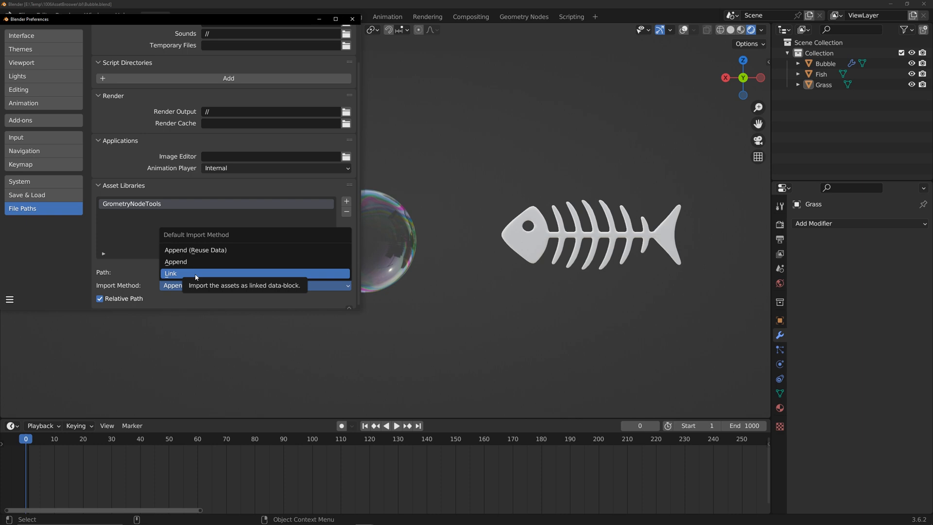
pyautogui.click(170, 273)
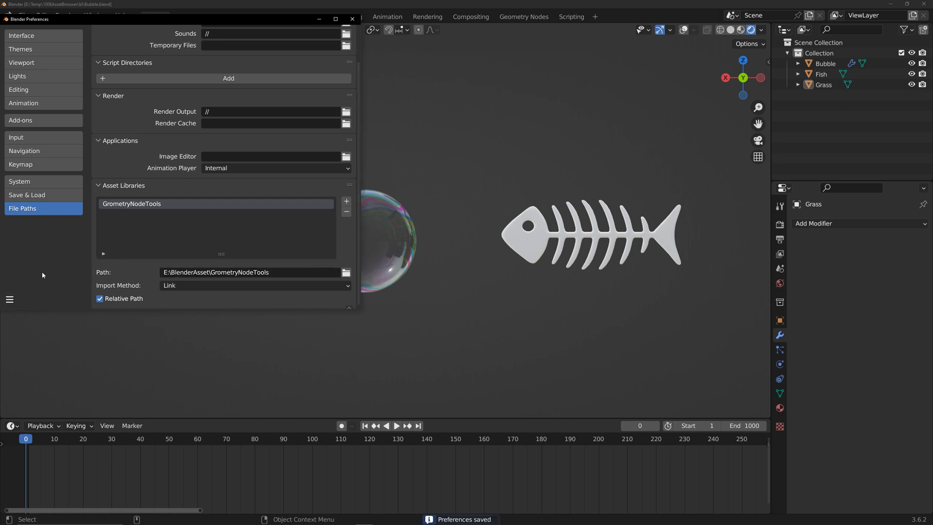
pyautogui.click(351, 19)
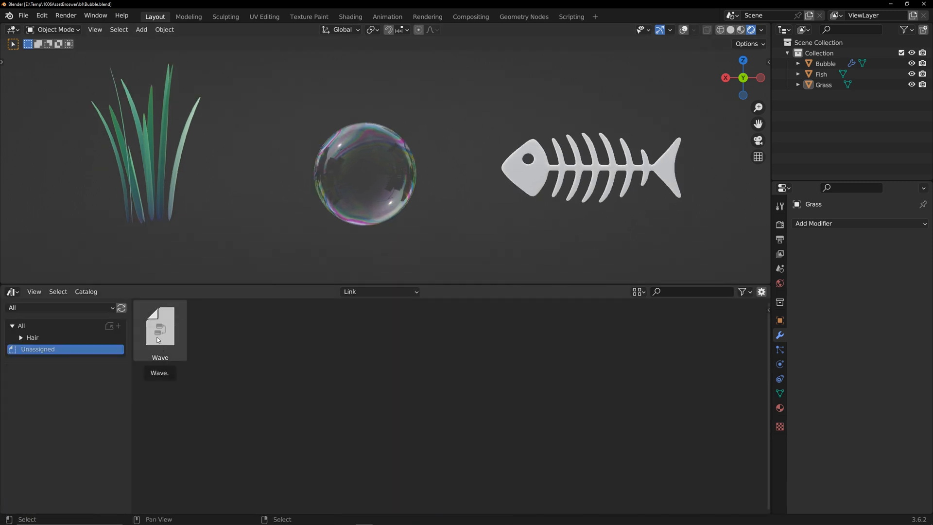
pyautogui.moveTo(356, 303)
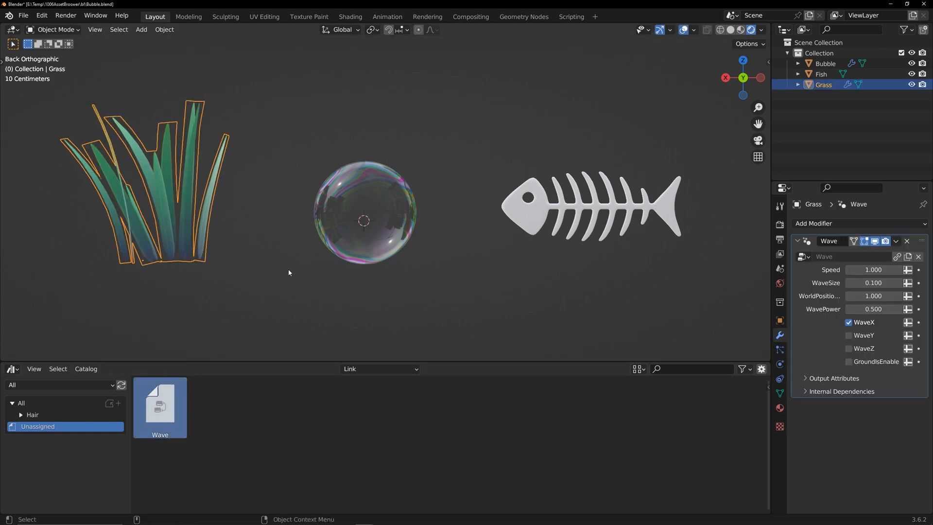
# - Play the animation to preview the Wave effect on the grass
pyautogui.press('space')
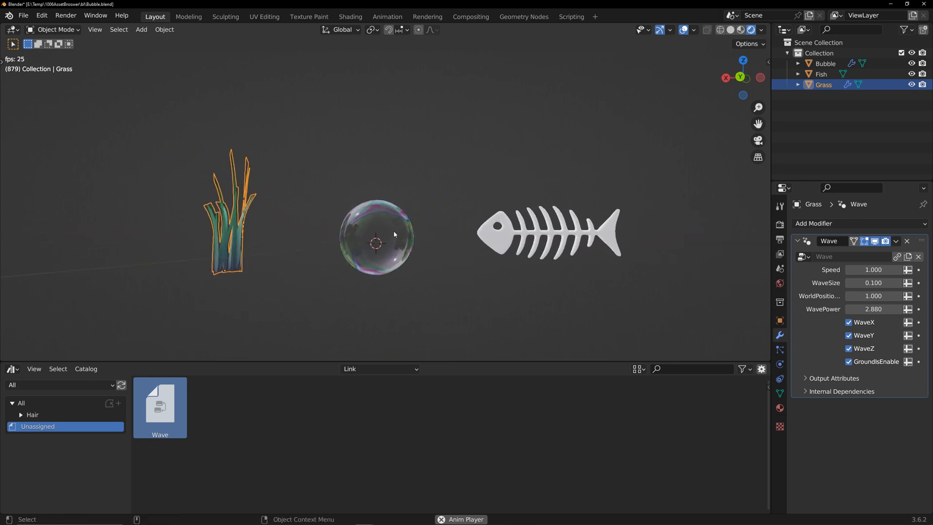
# - Select Bubble, then Fish, then Bubble again to tune each Wave modifier
pyautogui.click(824, 63)
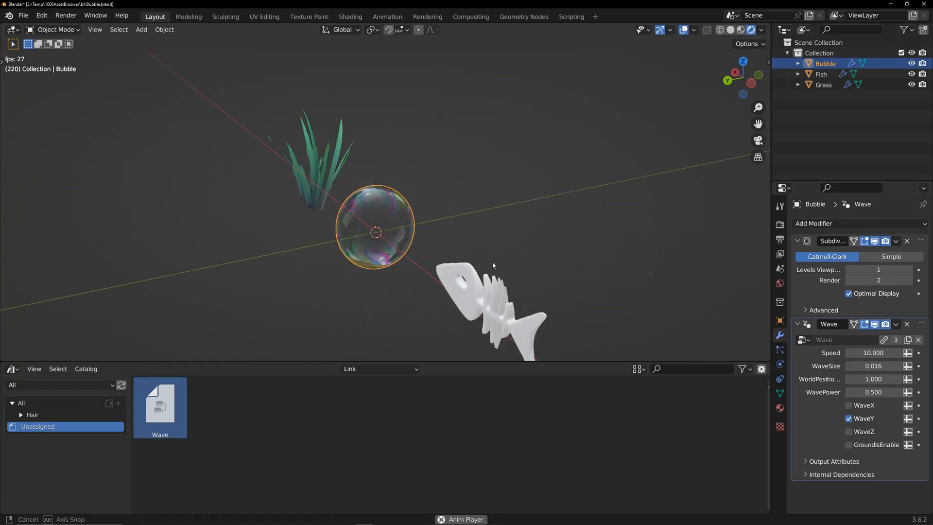
pyautogui.click(820, 73)
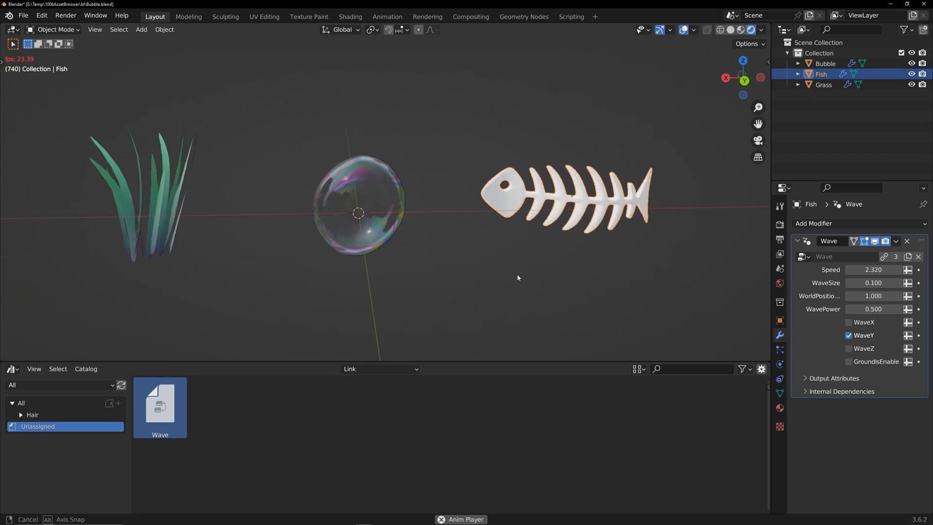
pyautogui.click(824, 63)
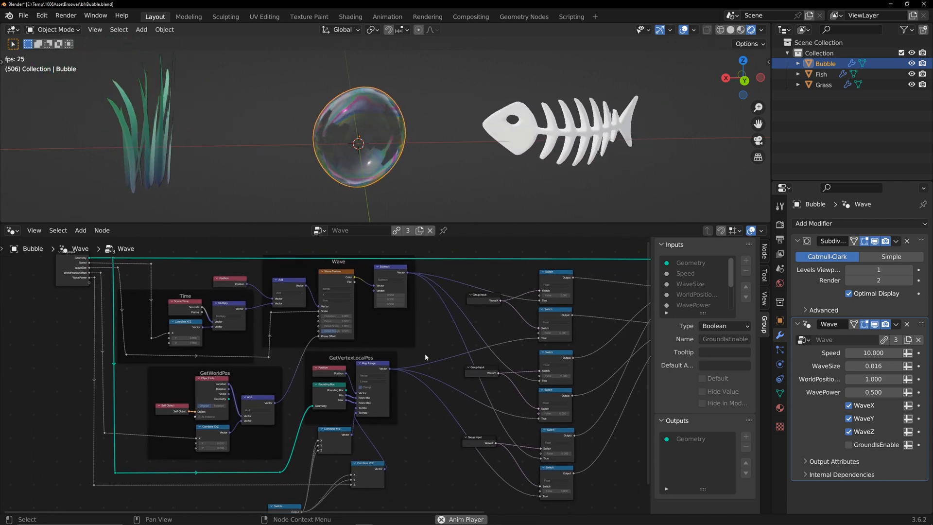
# - Switch the area to the Asset Browser and open Wave's source file, GeometryNode.blend
pyautogui.click(12, 230)
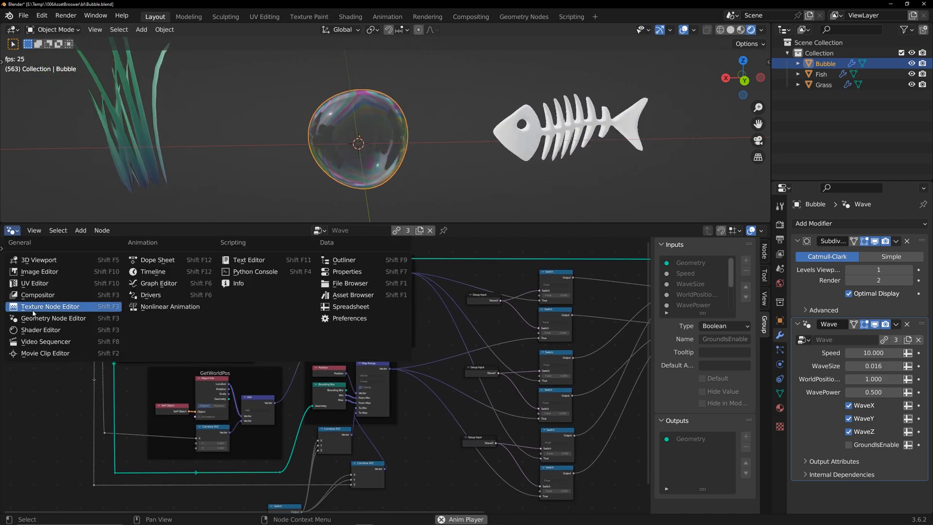
pyautogui.moveTo(353, 294)
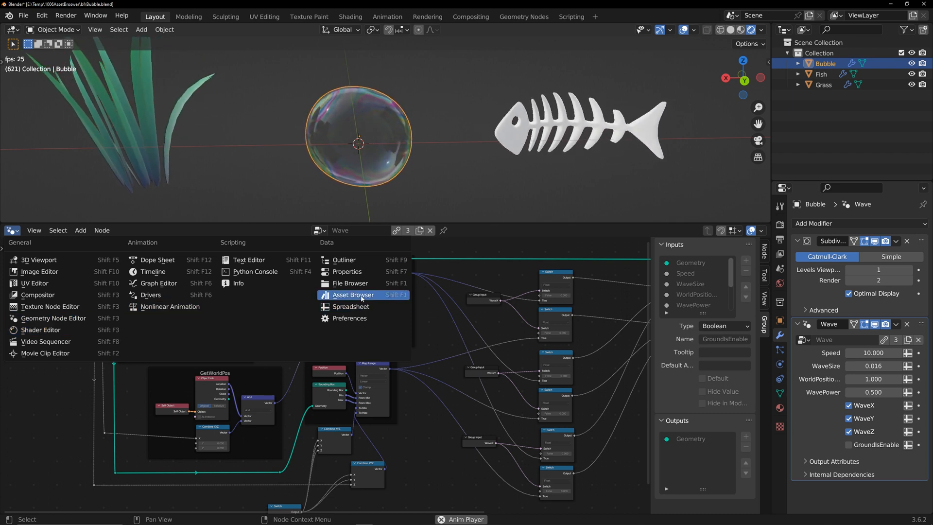
pyautogui.click(353, 294)
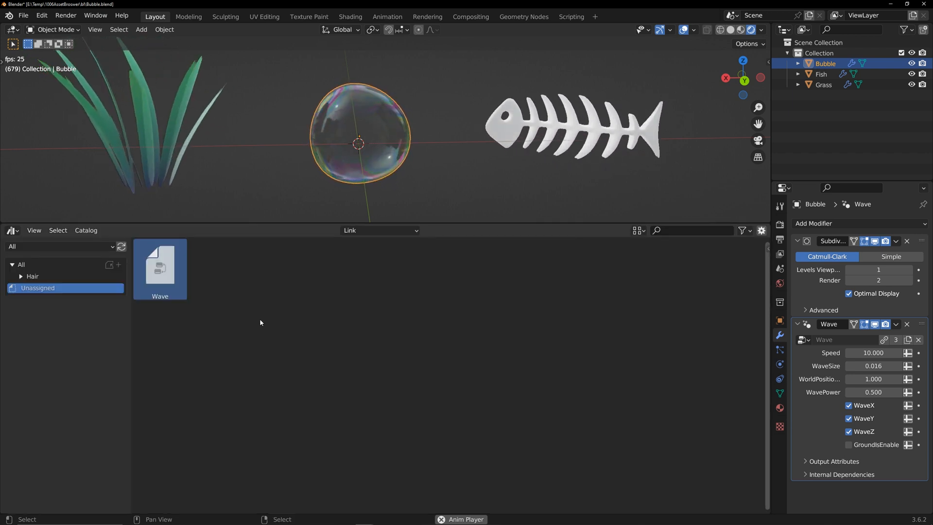
pyautogui.rightClick(159, 267)
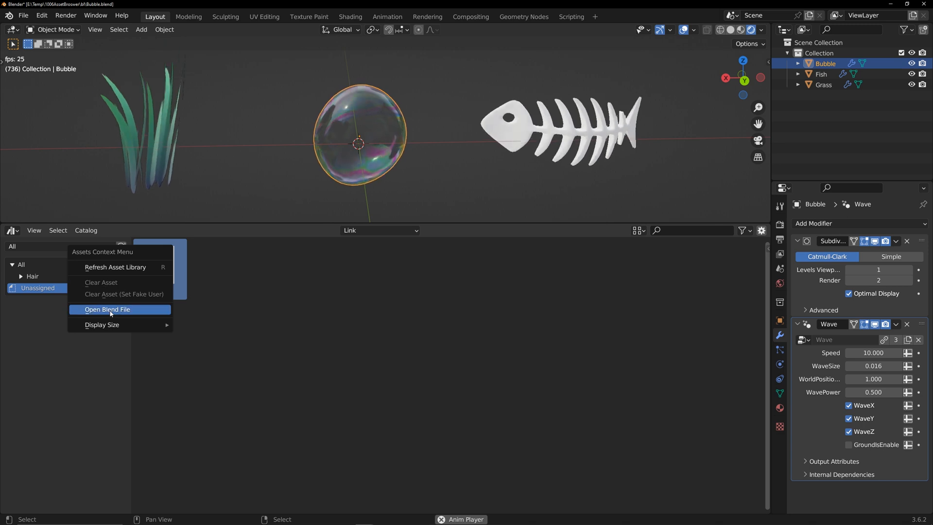
pyautogui.click(107, 309)
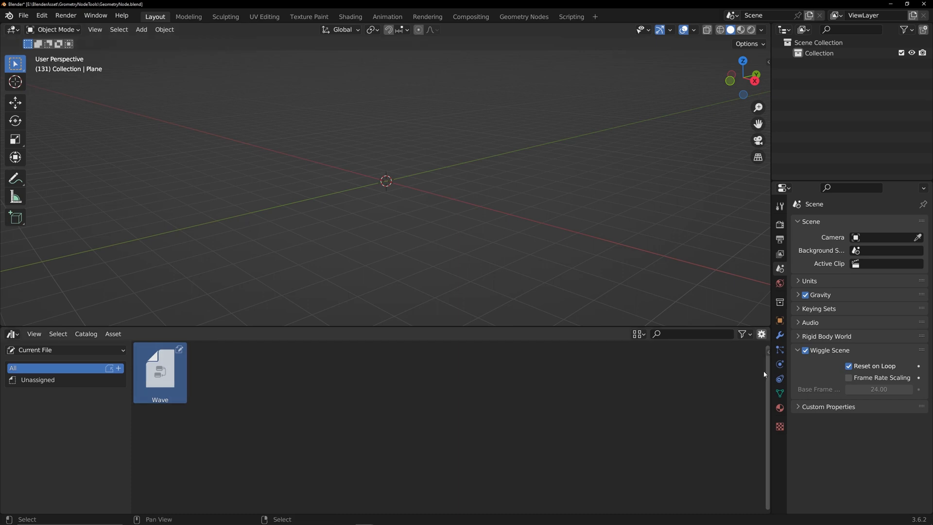
# - Load Desktop WaveIcon.png as the Wave asset's custom preview and save the file
pyautogui.click(760, 334)
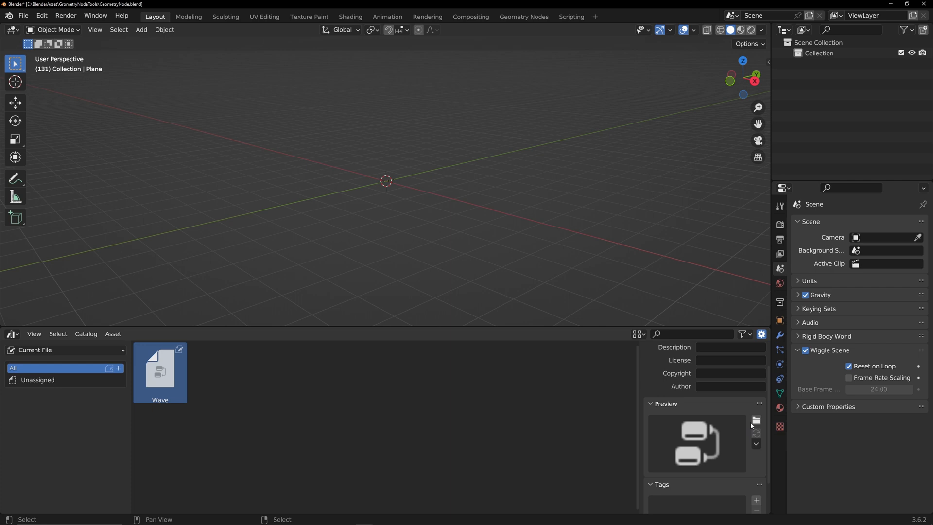
pyautogui.click(755, 421)
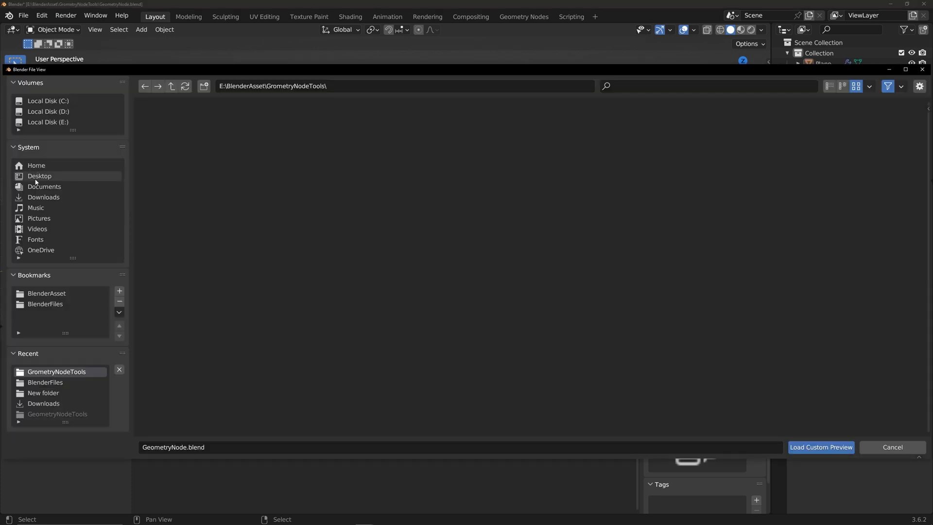
pyautogui.click(40, 175)
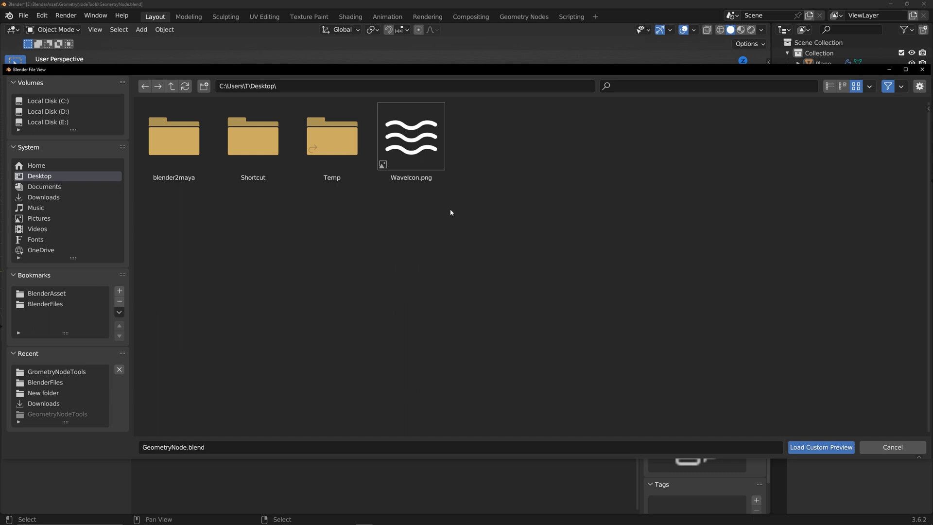
pyautogui.click(410, 135)
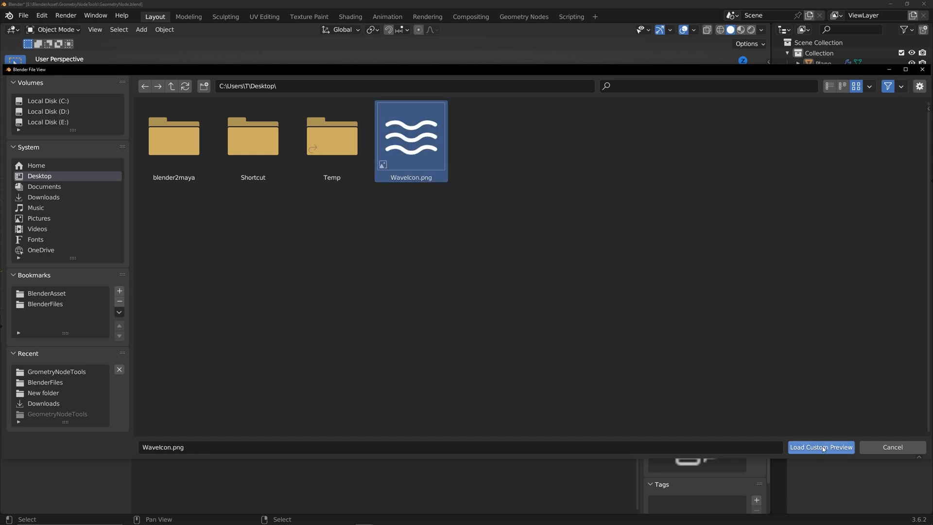
pyautogui.click(819, 446)
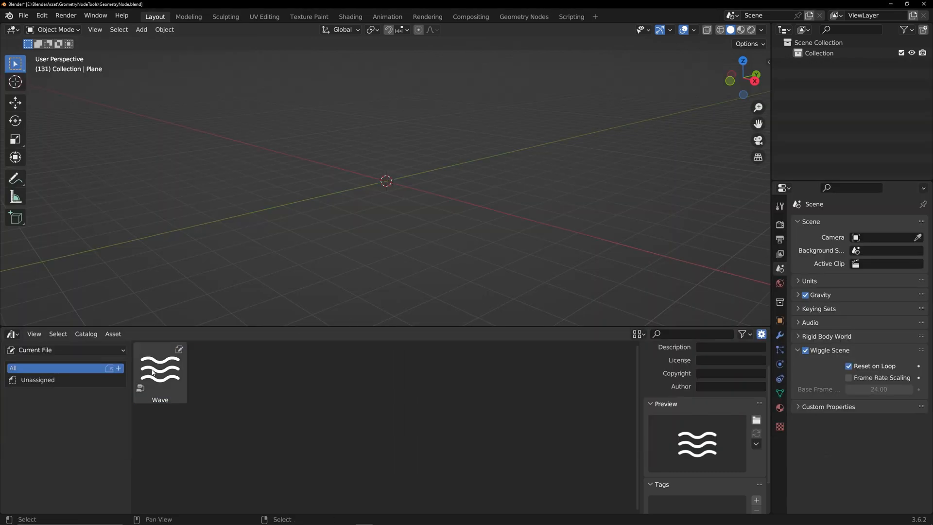
pyautogui.press('ctrl+s')
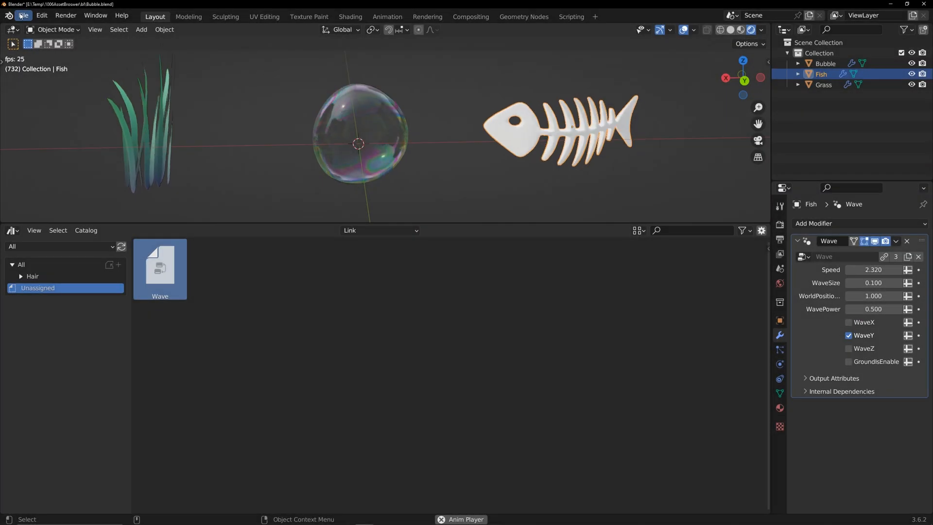
# - Refresh the asset library to show Wave's icon and enlarge the 3D viewport
pyautogui.click(23, 16)
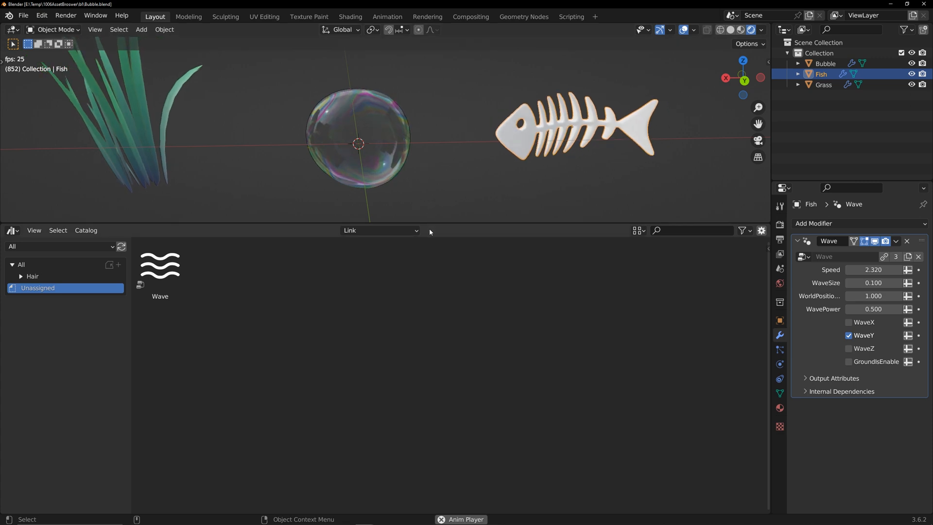
pyautogui.moveTo(422, 230); pyautogui.dragTo(421, 409)
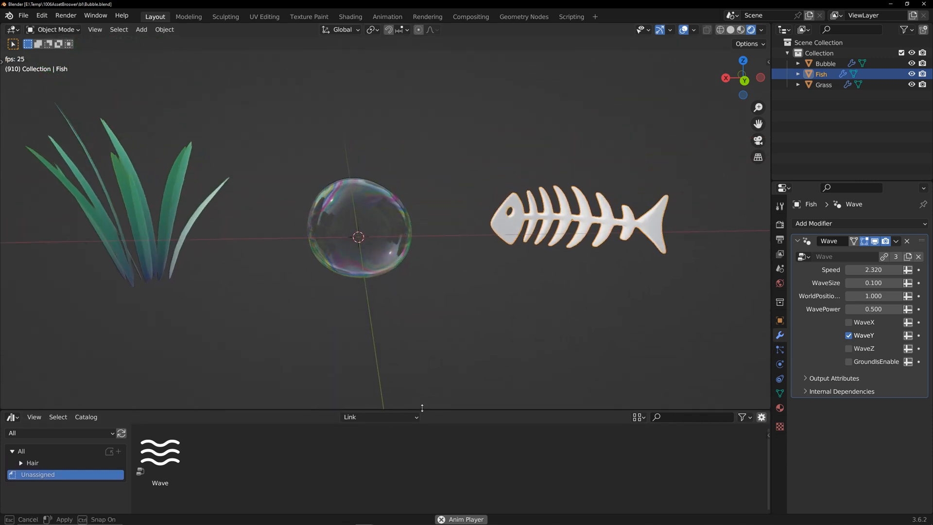